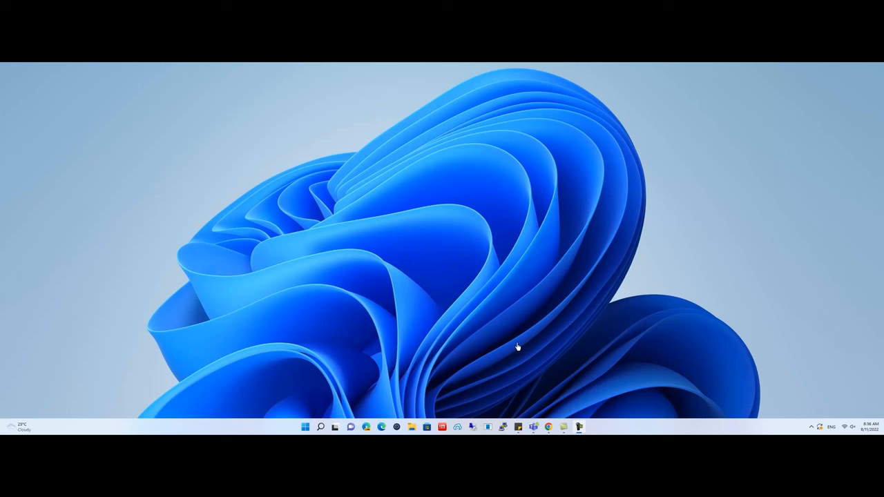
# Search for 'mstsc' from Start to launch Remote Desktop Connection.
pyautogui.click(321, 426)
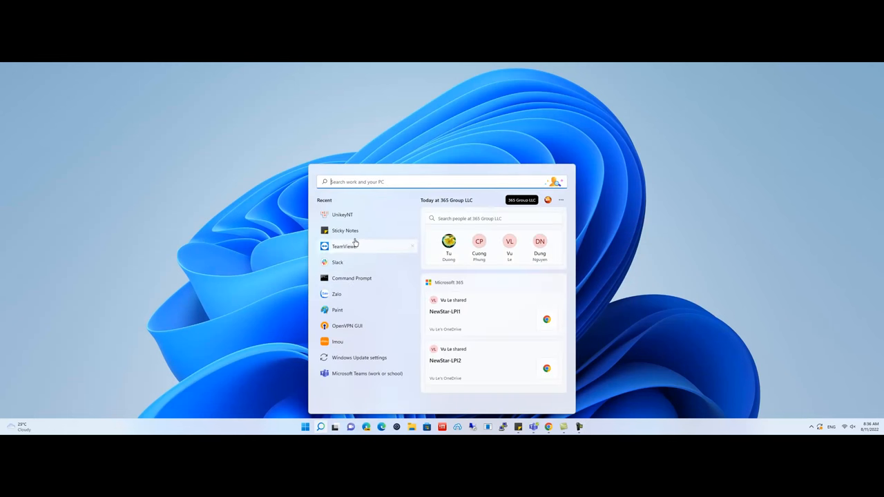
pyautogui.write('mstsc')
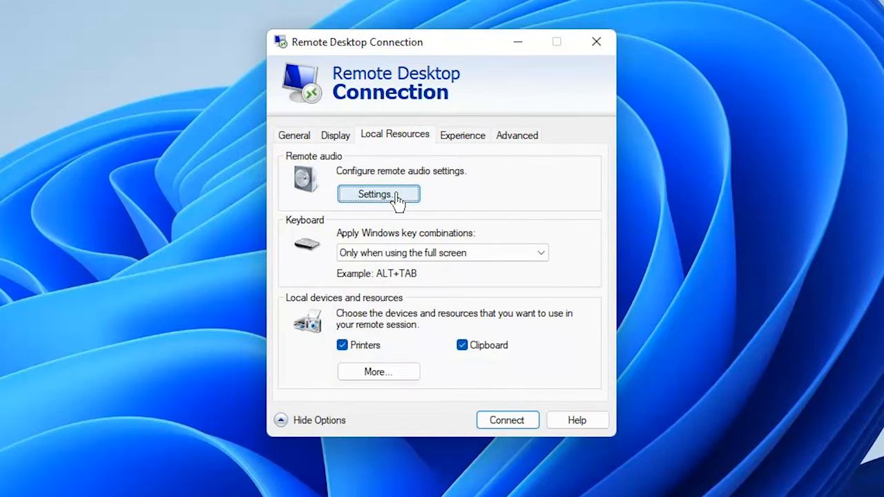
# Set remote audio to Record from this computer and connect, trusting the remote server.
pyautogui.click(379, 195)
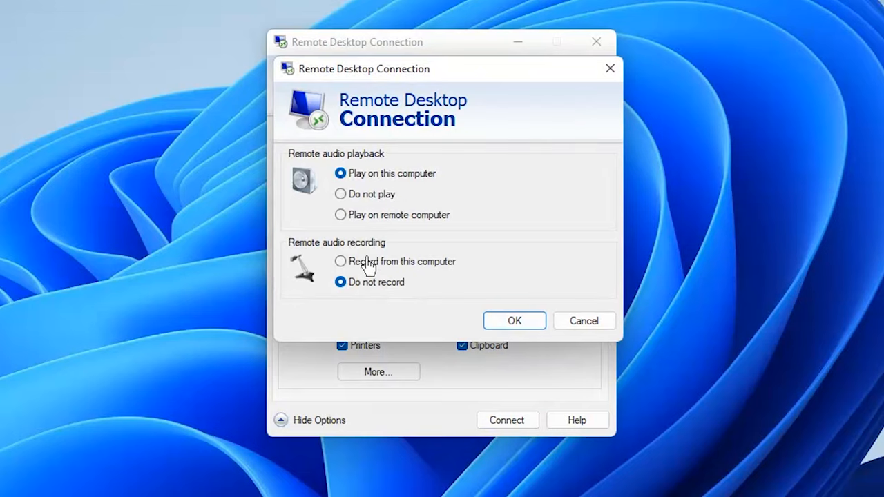
pyautogui.click(514, 321)
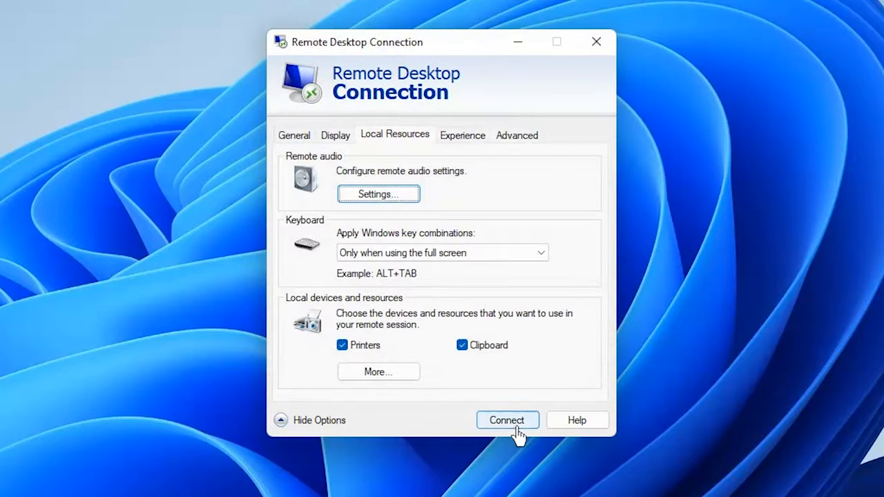
pyautogui.click(507, 420)
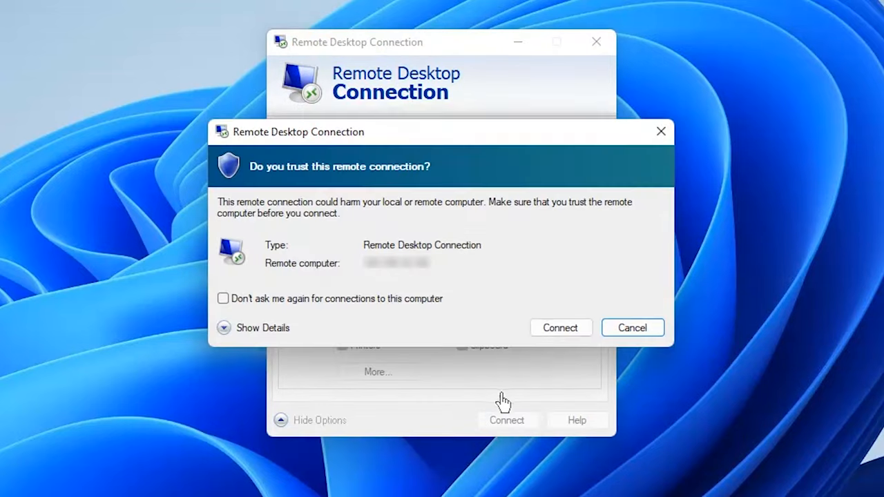
pyautogui.click(560, 328)
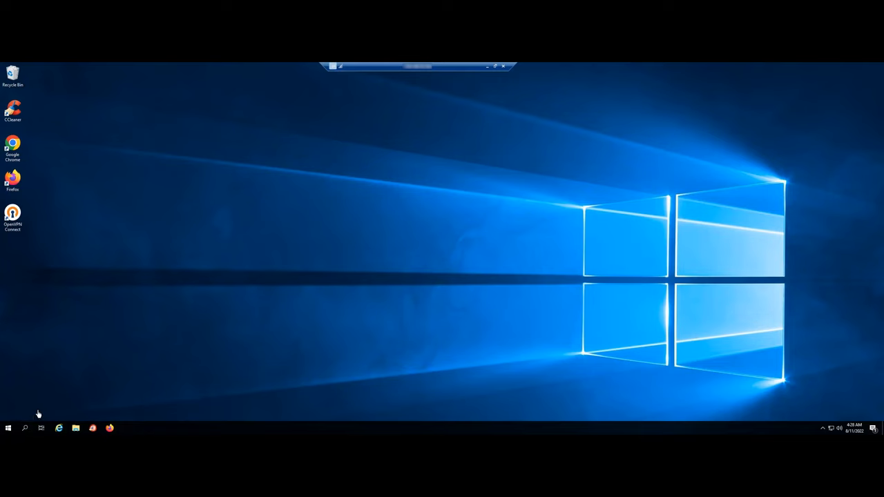
# Launch Server Manager's Add Roles and Features Wizard on the remote server.
pyautogui.click(7, 428)
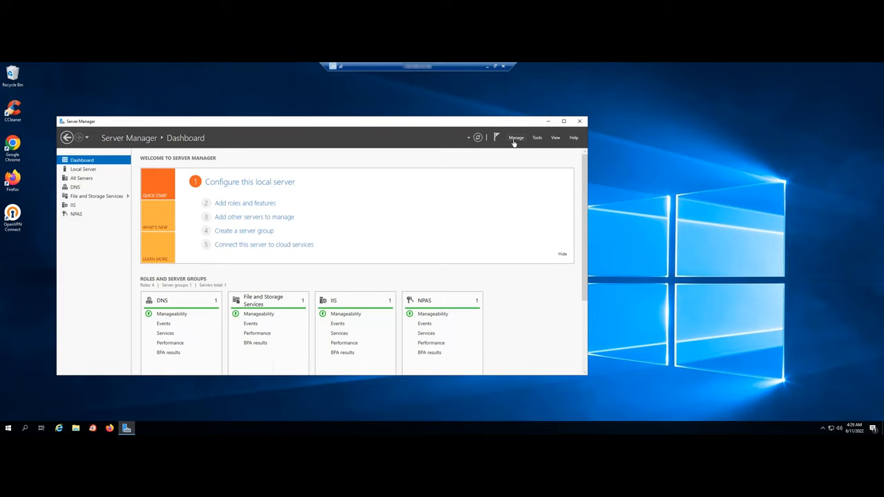
pyautogui.click(245, 203)
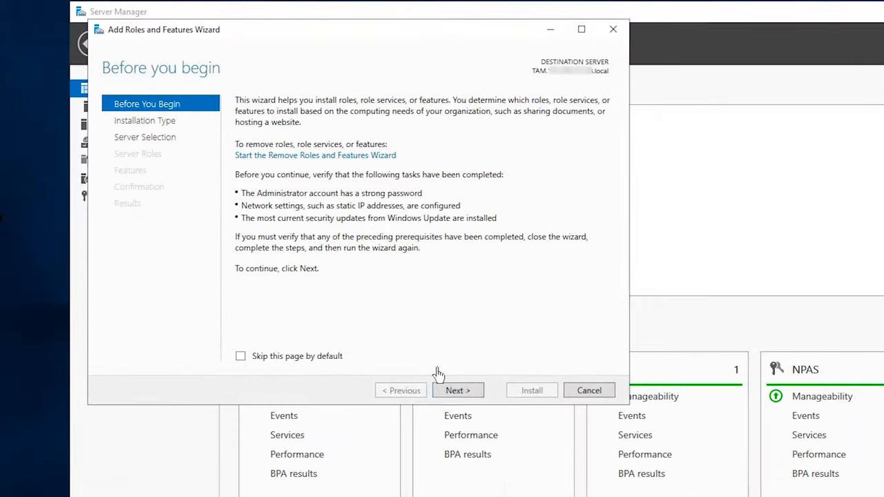
# Advance the wizard with Remote Desktop Services ticked, past the Features page to role services.
pyautogui.click(458, 391)
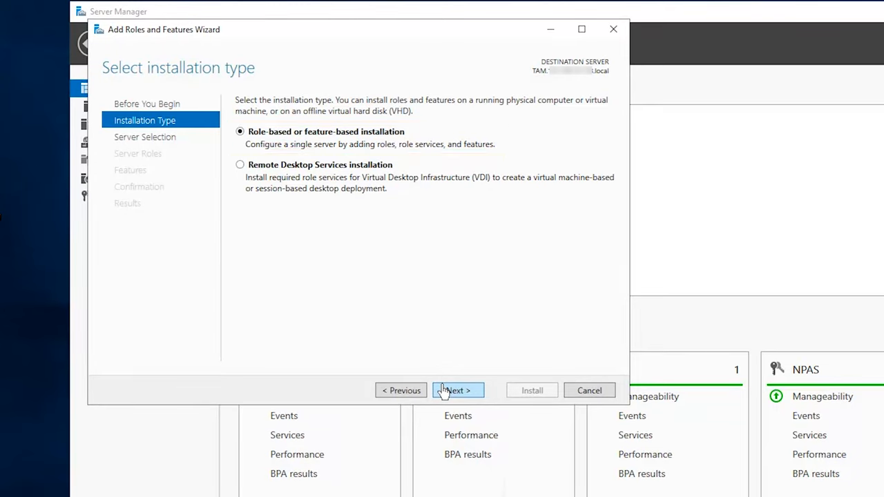
pyautogui.click(454, 390)
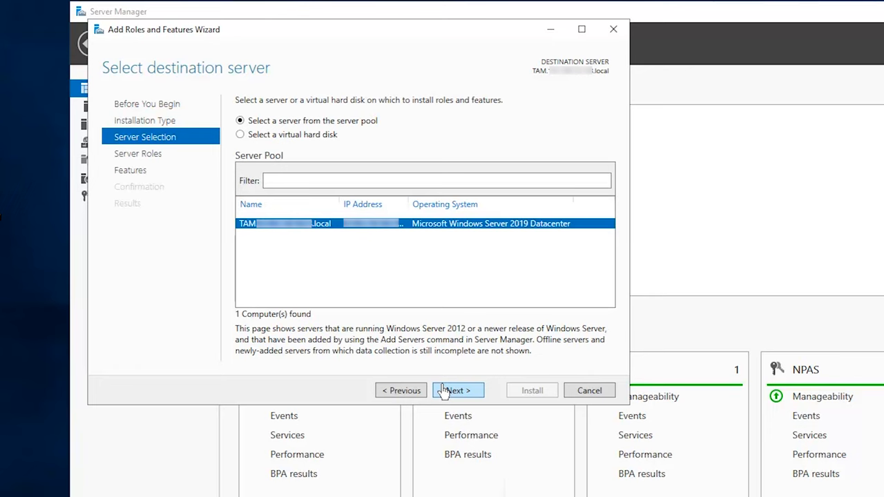
pyautogui.click(454, 391)
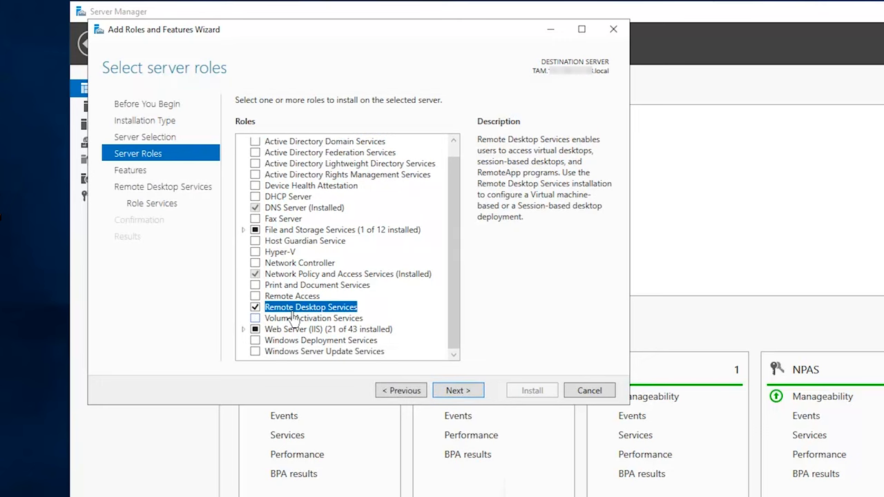
pyautogui.click(458, 391)
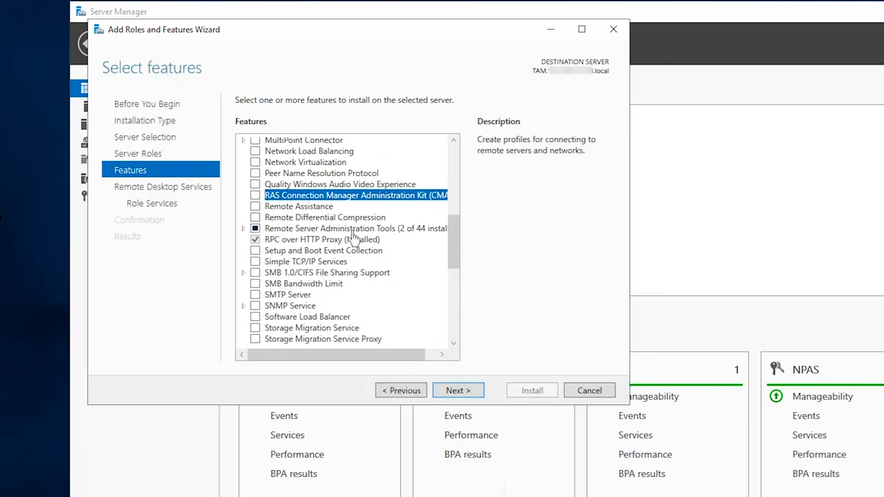
pyautogui.click(458, 391)
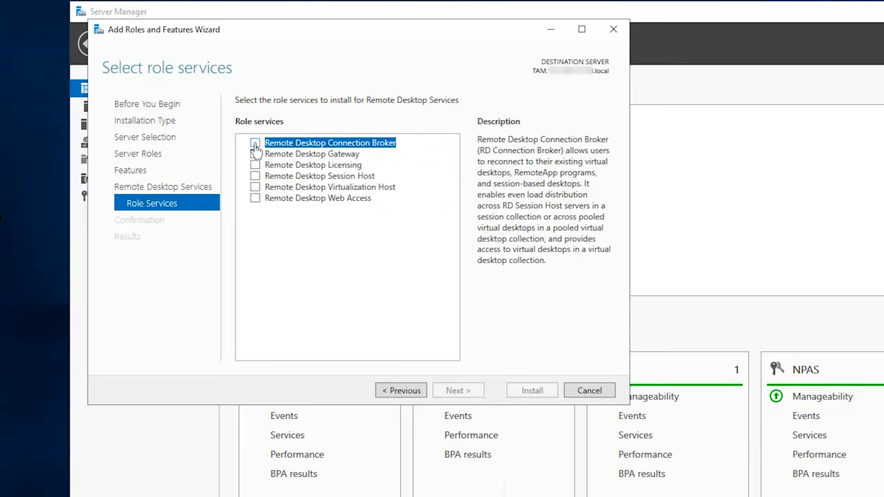
# Install Connection Broker, Session Host and Web Access role services with required tools, then close the wizard.
pyautogui.click(255, 154)
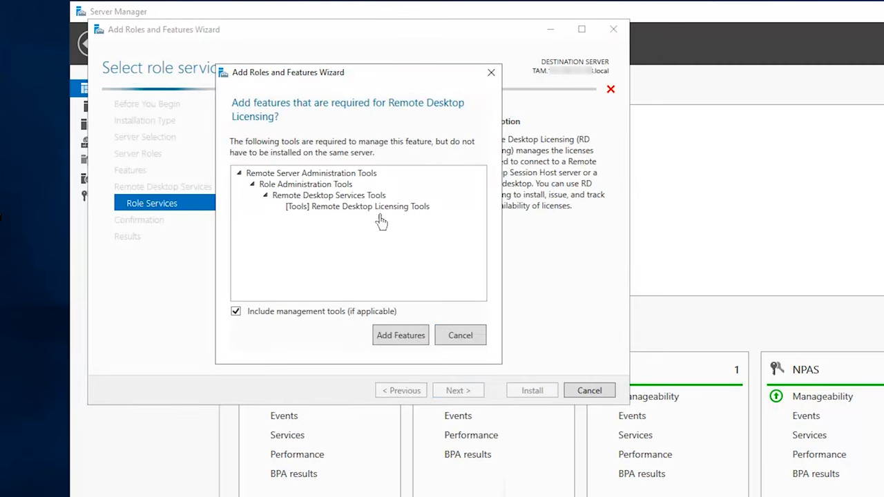
pyautogui.click(400, 335)
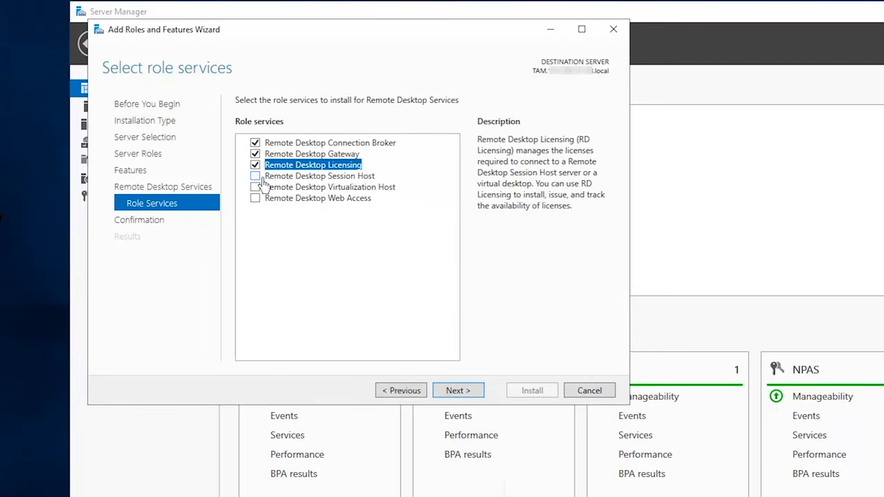
pyautogui.click(256, 176)
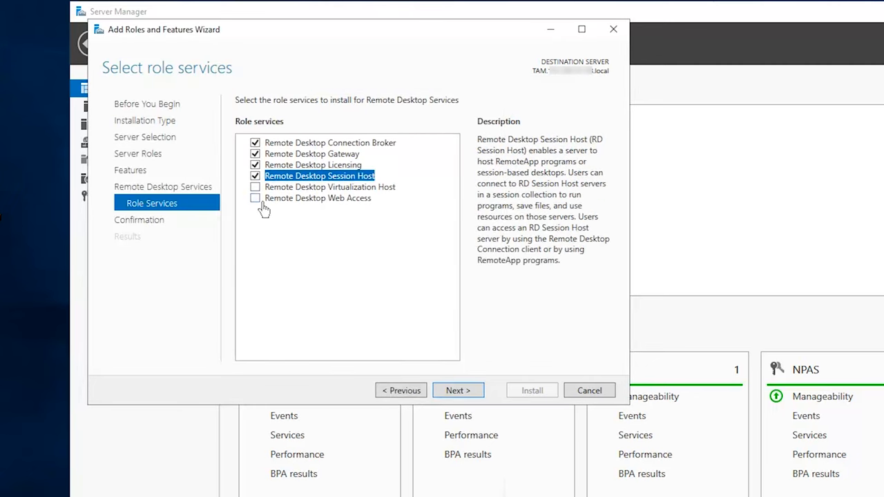
pyautogui.click(255, 199)
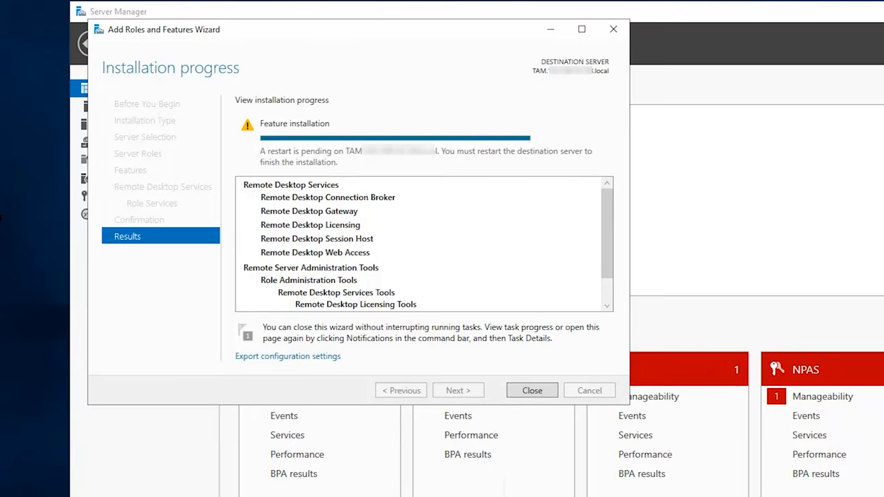
pyautogui.click(532, 391)
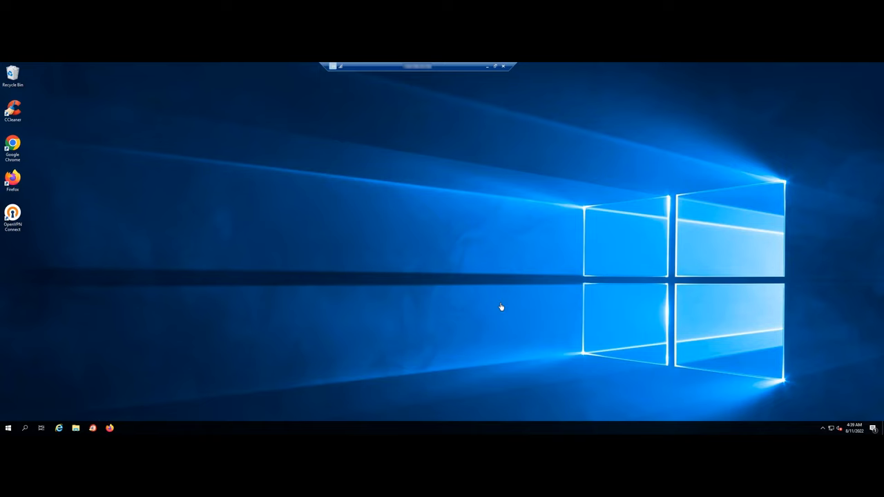
pyautogui.moveTo(434, 277)
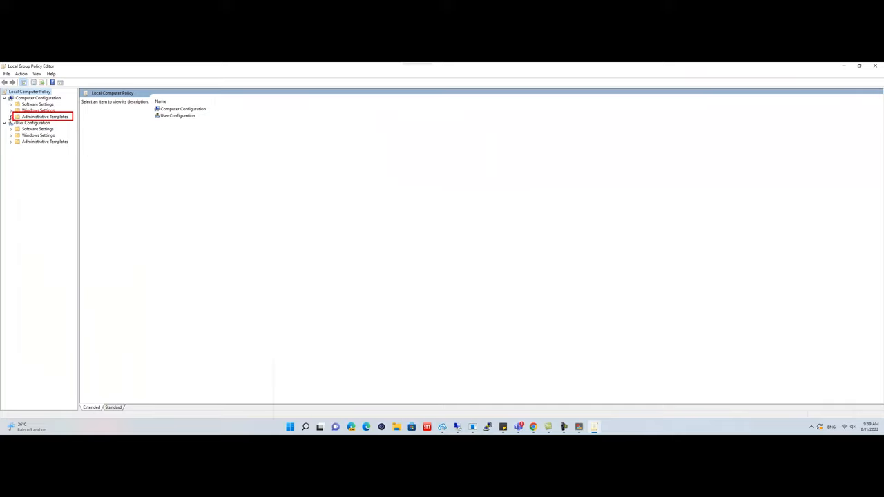
# Edit Allow audio recording redirection under Remote Desktop Session Host > Device and Resource Redirection.
pyautogui.click(11, 117)
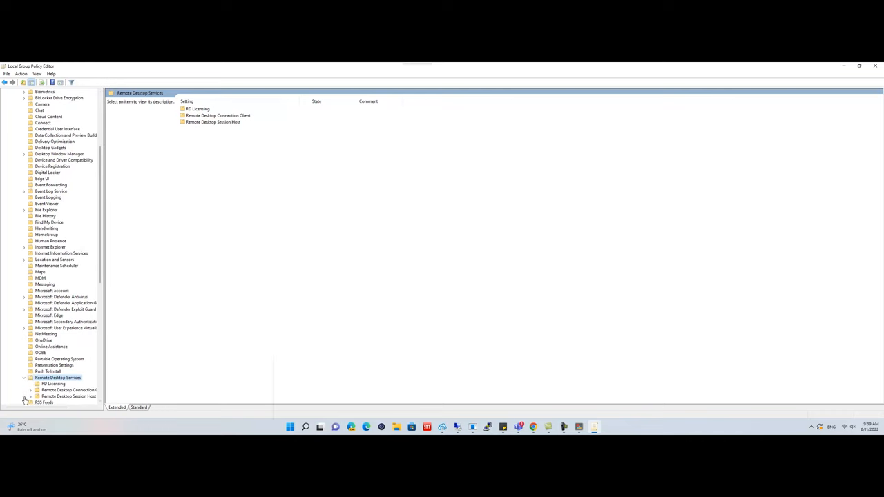
pyautogui.click(213, 122)
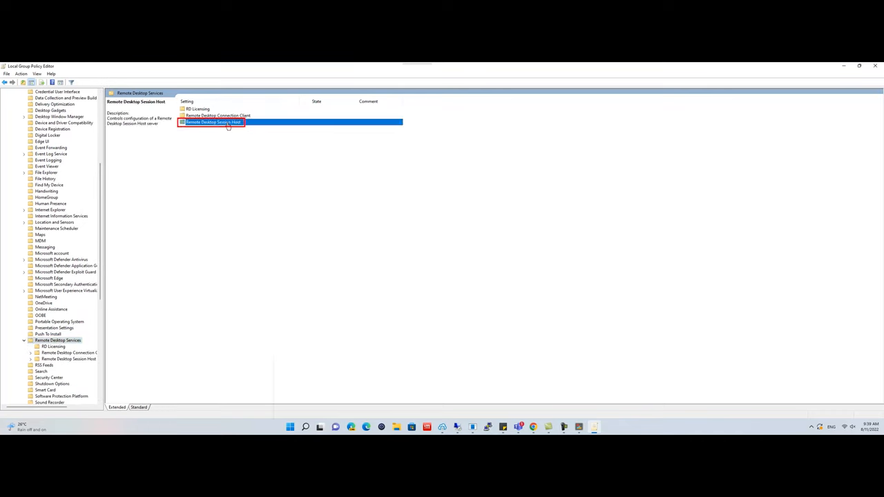
pyautogui.doubleClick(213, 122)
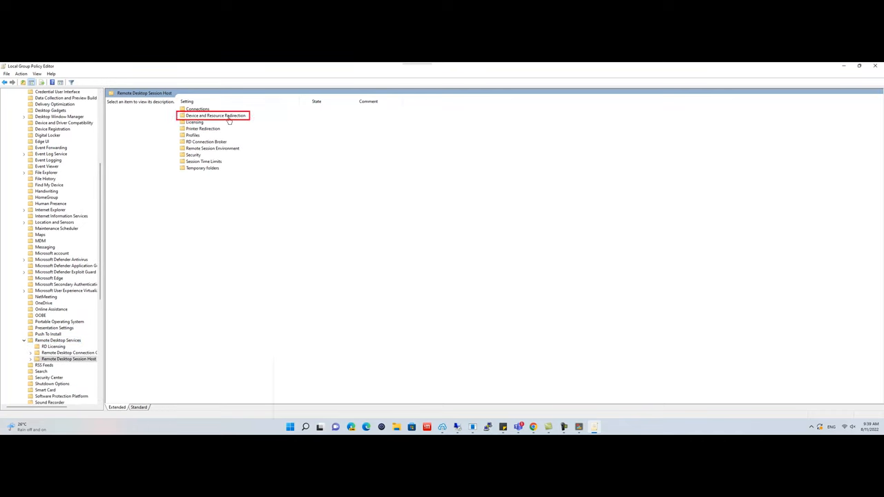
pyautogui.doubleClick(215, 116)
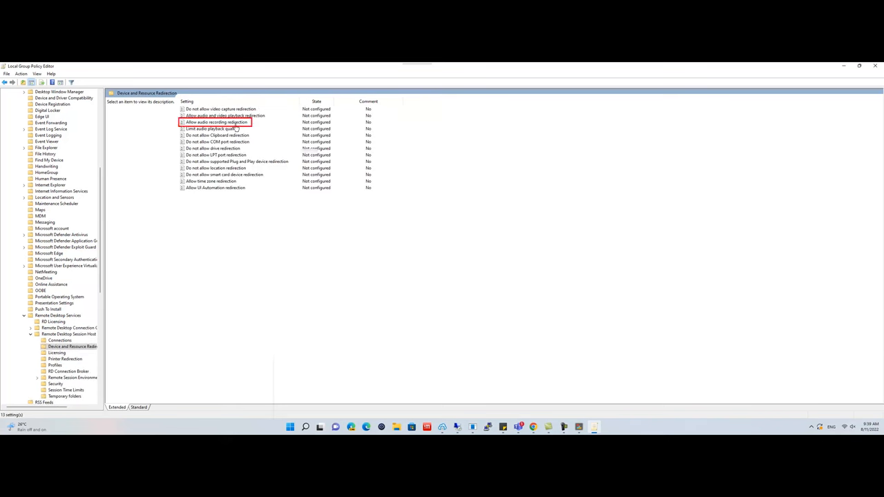
pyautogui.rightClick(216, 122)
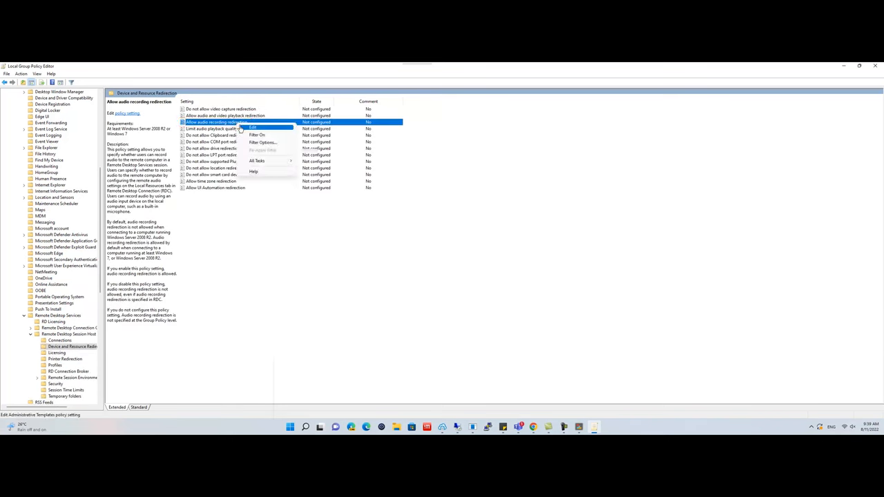
pyautogui.click(253, 127)
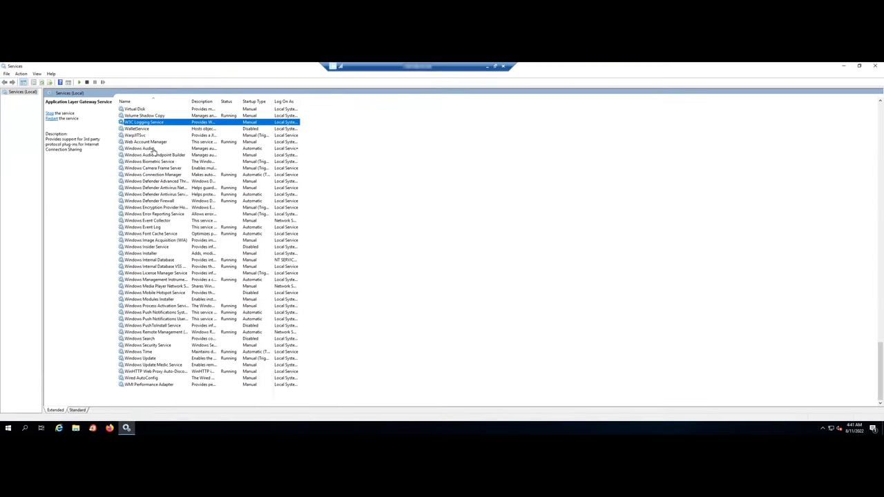
# Start the Windows Audio service from its Properties dialog.
pyautogui.doubleClick(139, 149)
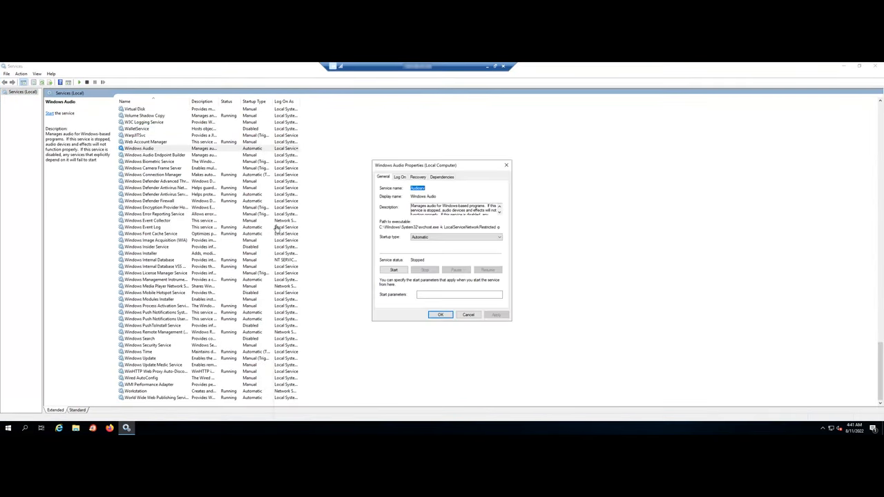
pyautogui.click(440, 315)
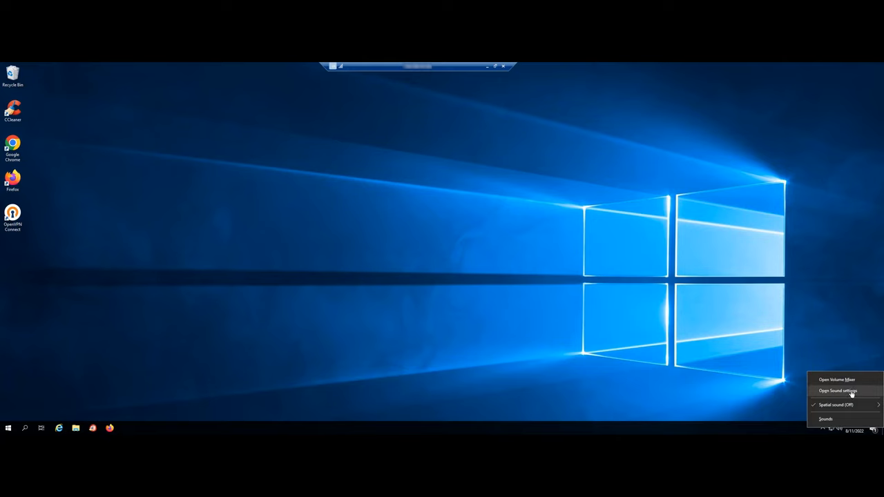
# Go from Sound settings to the Microphone privacy settings page.
pyautogui.click(838, 391)
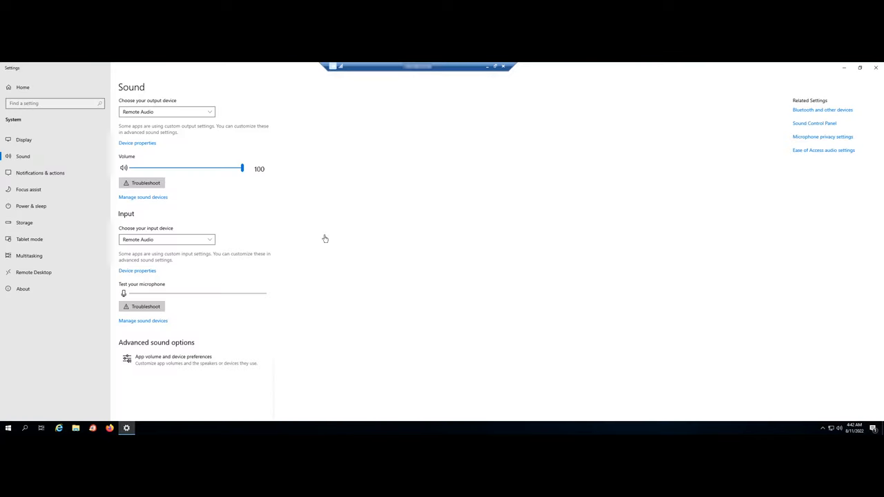
pyautogui.click(823, 137)
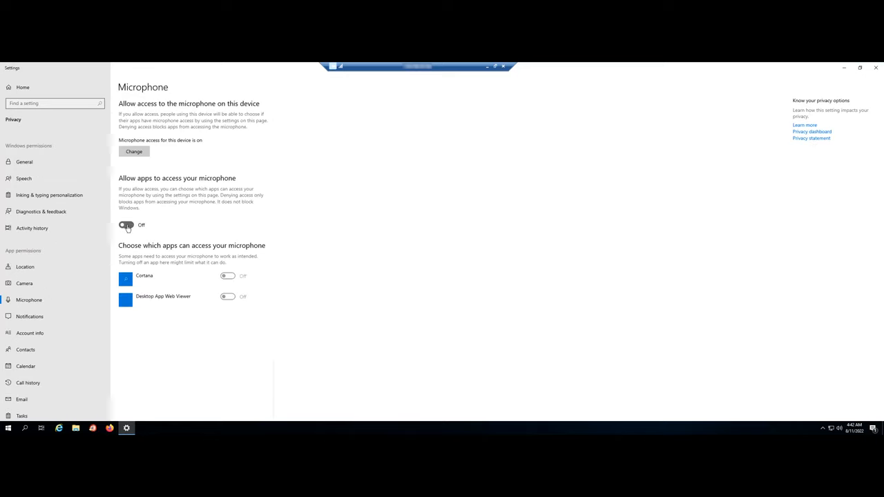
# Switch 'Allow apps to access your microphone' to On.
pyautogui.click(127, 225)
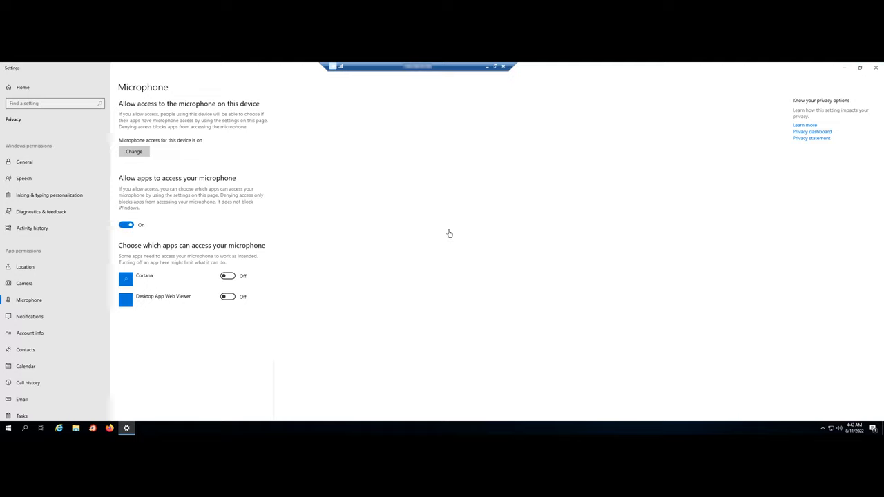
pyautogui.moveTo(445, 173)
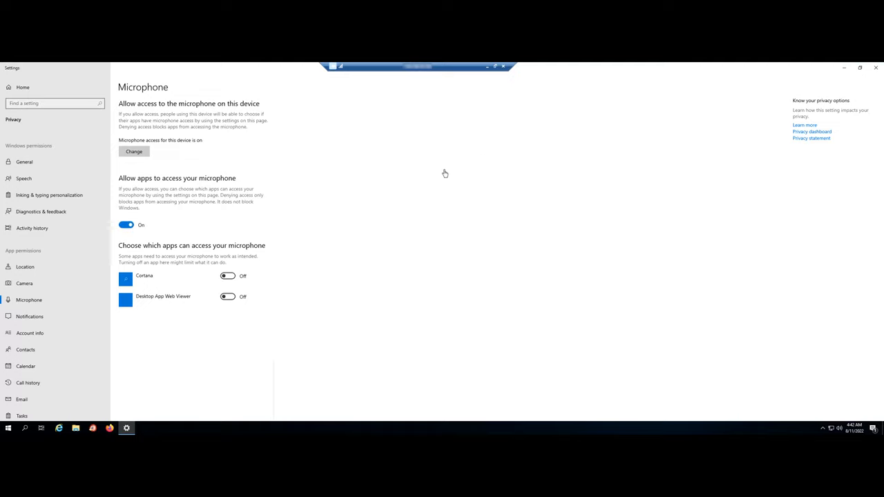
pyautogui.moveTo(448, 173)
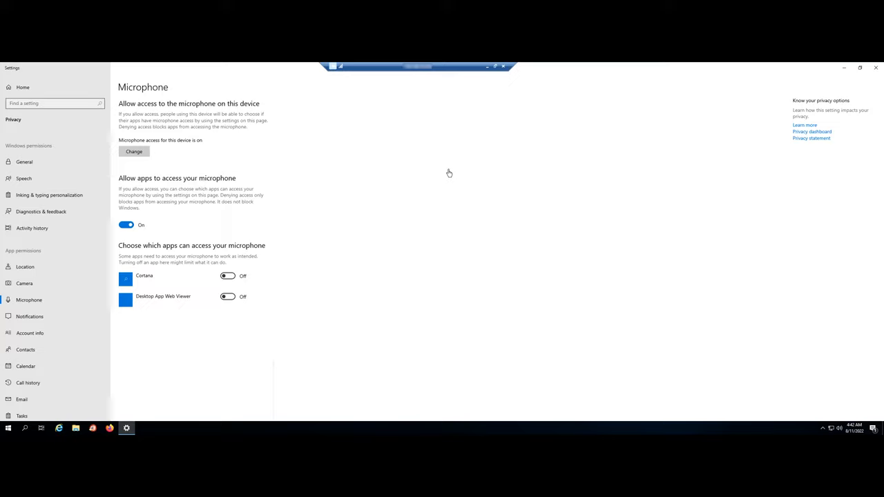